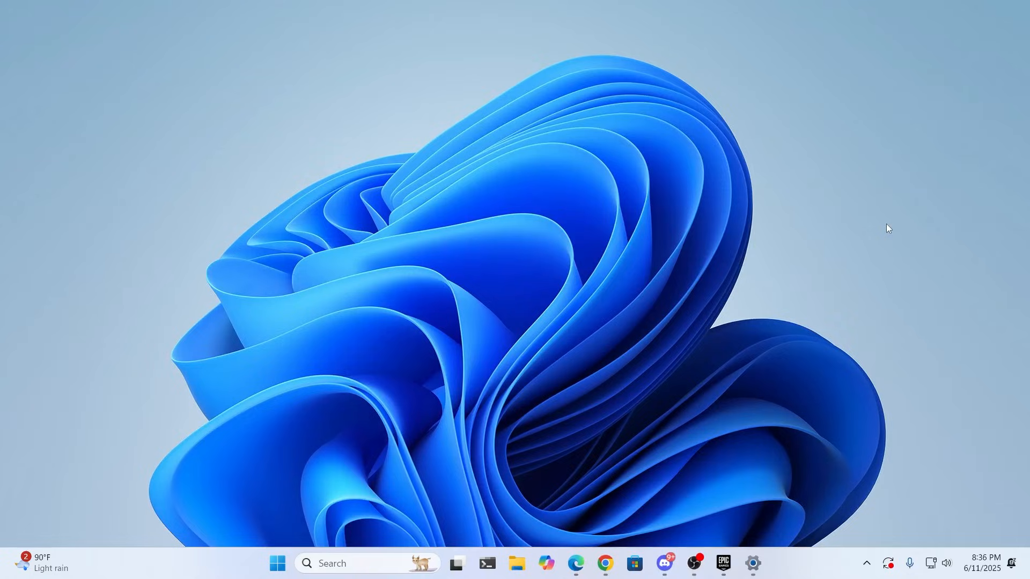
pyautogui.moveTo(627, 522)
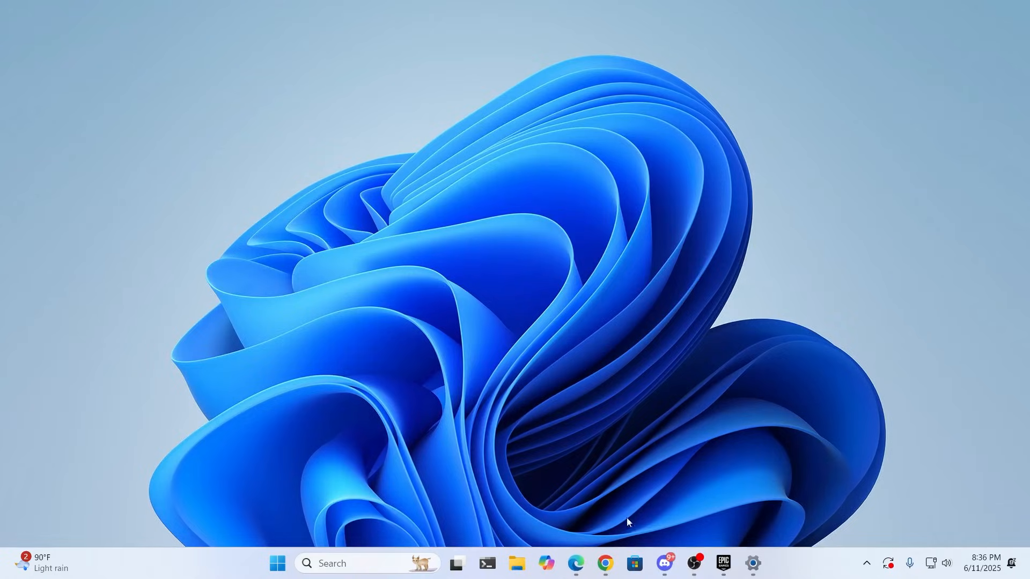
# Search Google for 'limited access discord' to bring up Discord's Limited Access FAQ result
pyautogui.click(574, 568)
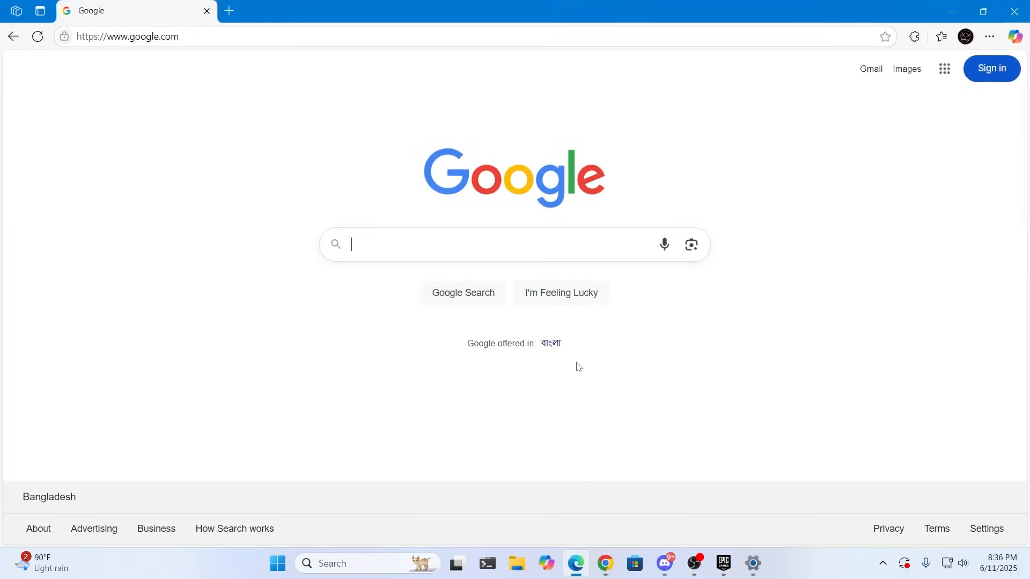
pyautogui.write('discord')
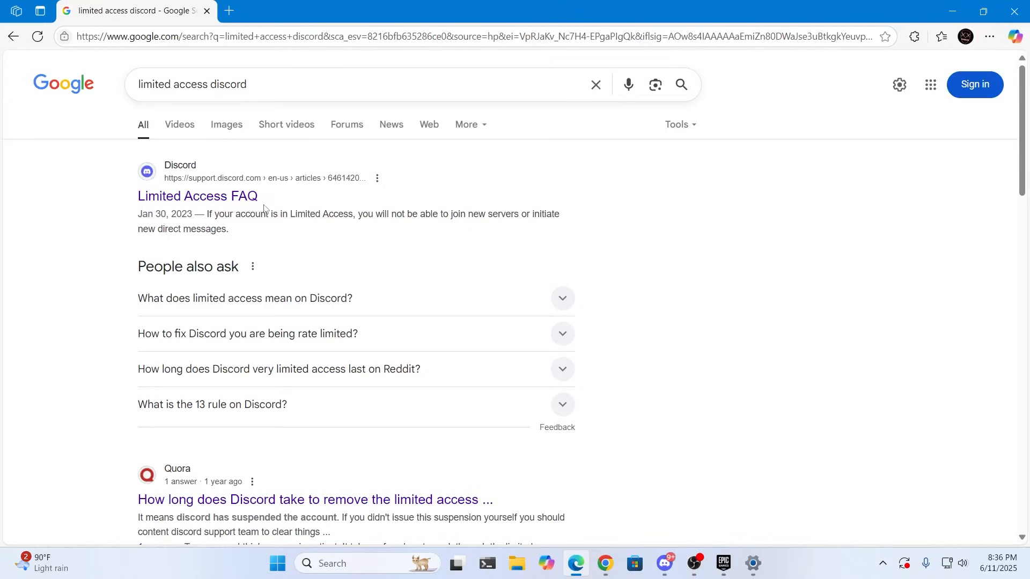
pyautogui.moveTo(197, 195)
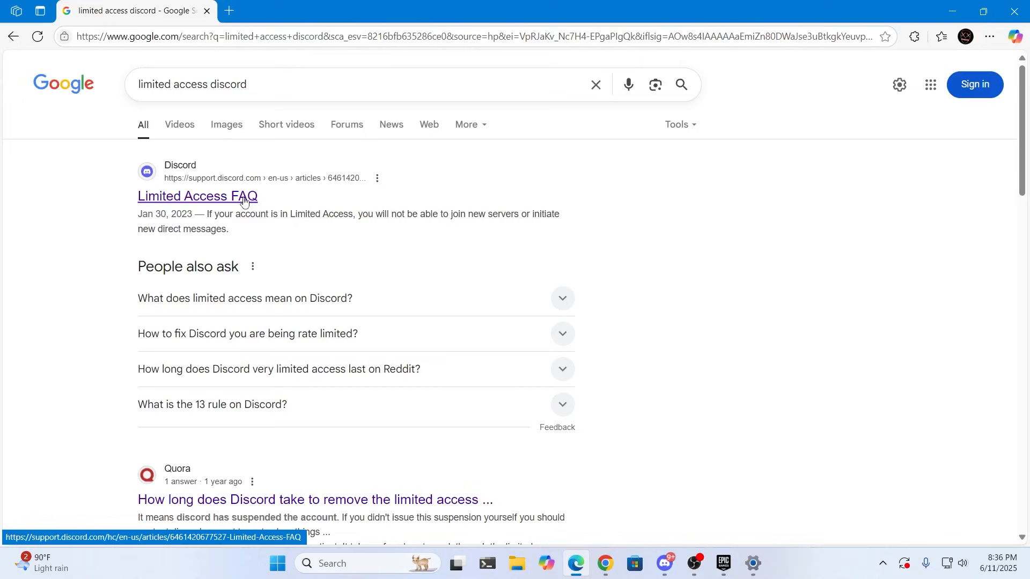
# Read Discord's Limited Access FAQ article down to its 'Getting Out Of Limited Access' section
pyautogui.click(197, 196)
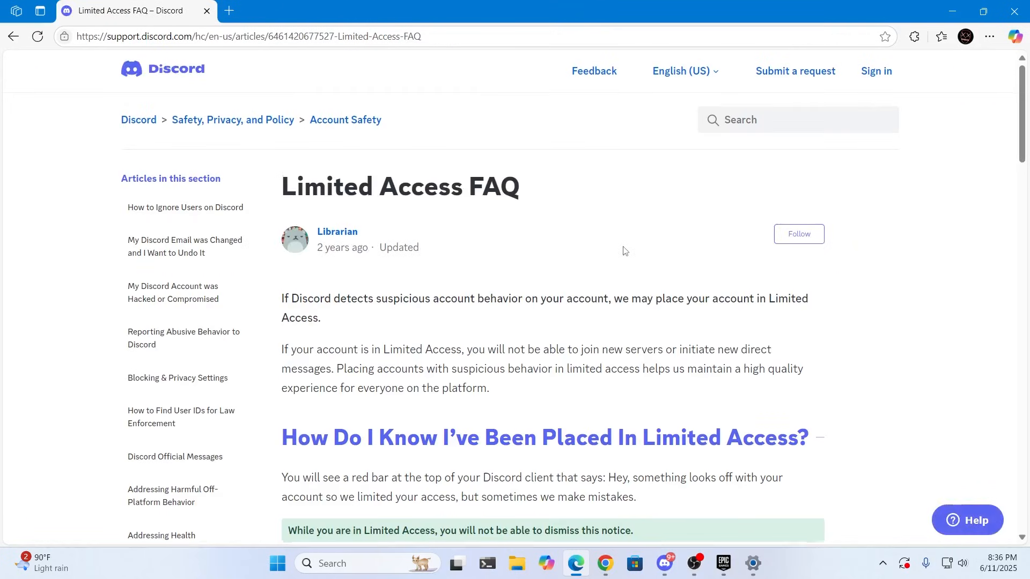
pyautogui.scroll(-3)
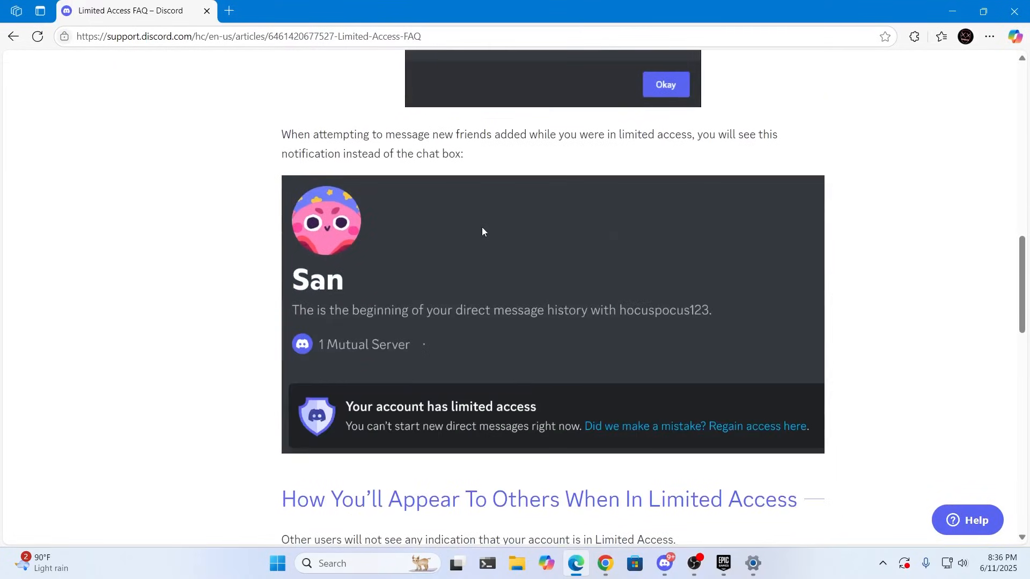
pyautogui.scroll(-3)
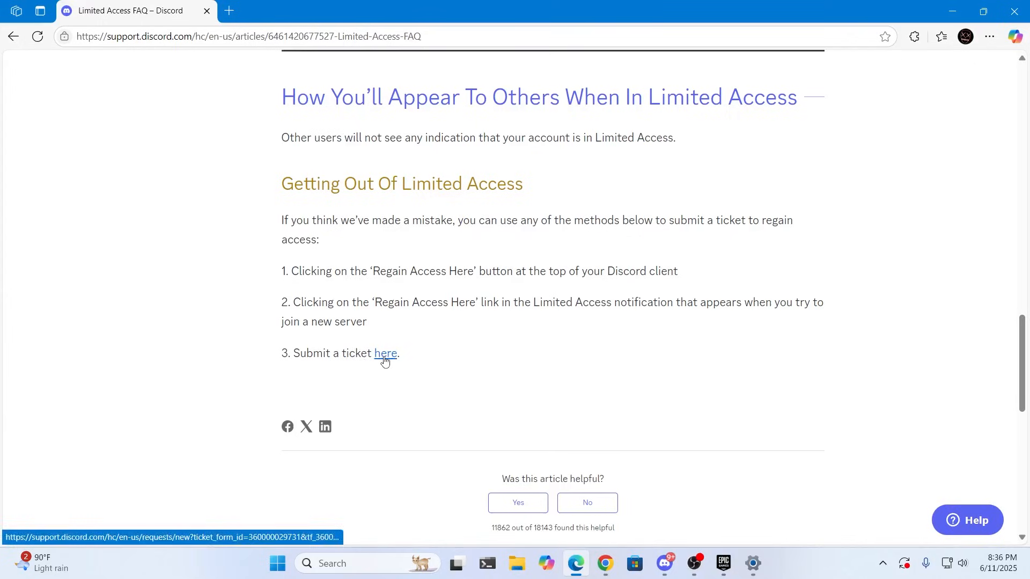
# Reach the 'Submit a request' form preset to Appeals & Age Update Requests and review its blank fields
pyautogui.click(385, 353)
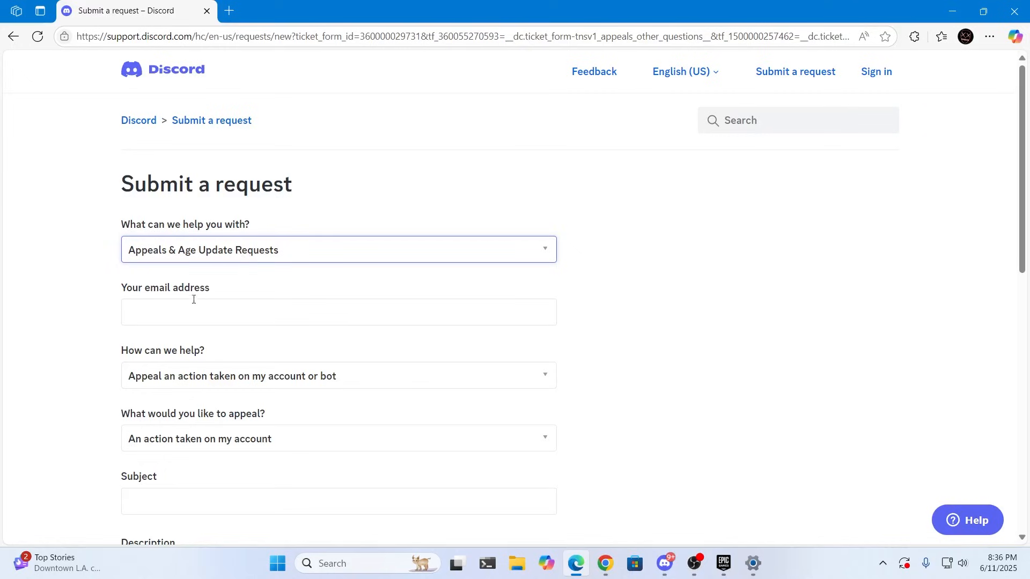
pyautogui.scroll(-3)
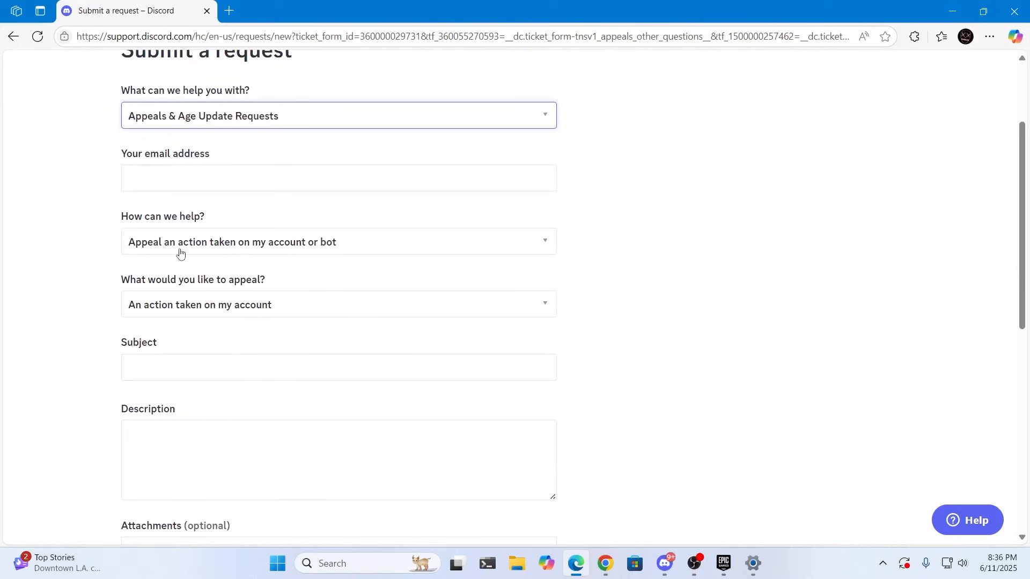
pyautogui.scroll(-3)
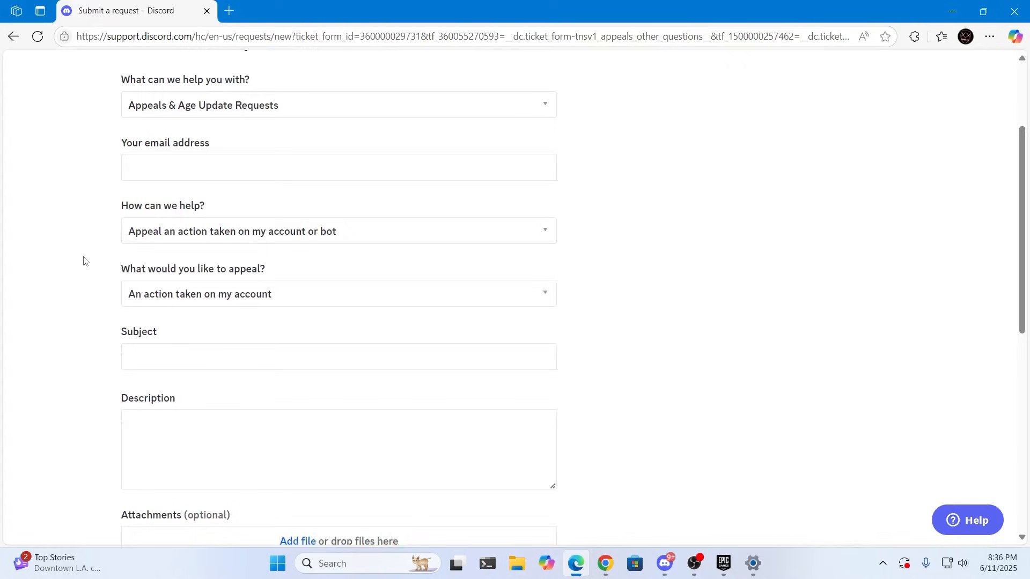
pyautogui.scroll(-3)
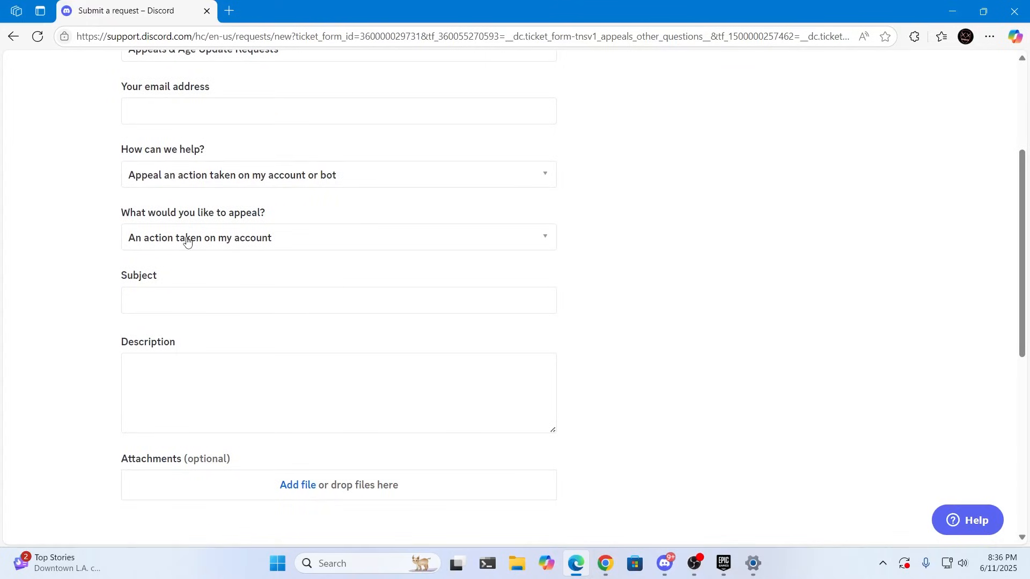
pyautogui.scroll(-3)
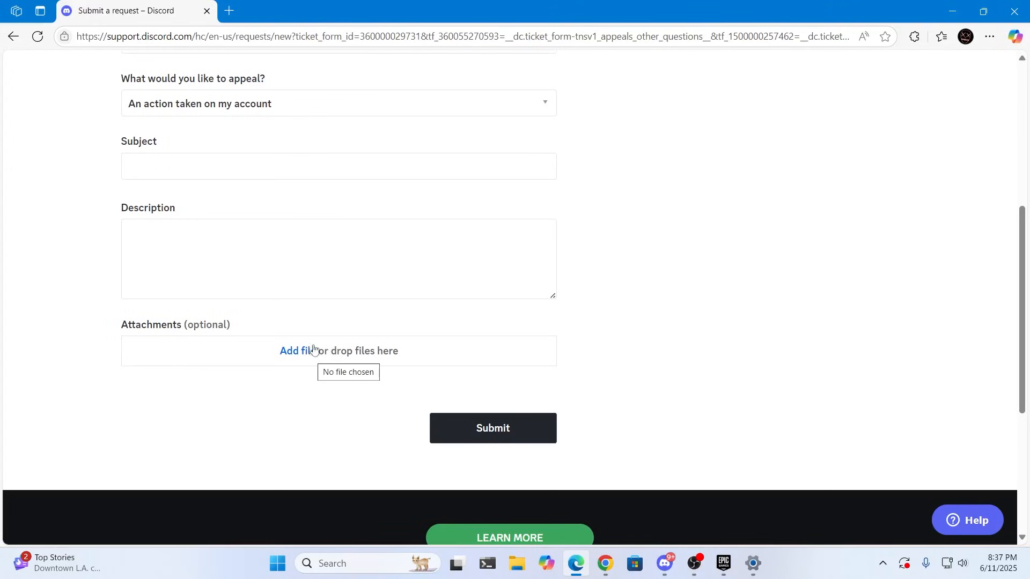
pyautogui.moveTo(305, 336)
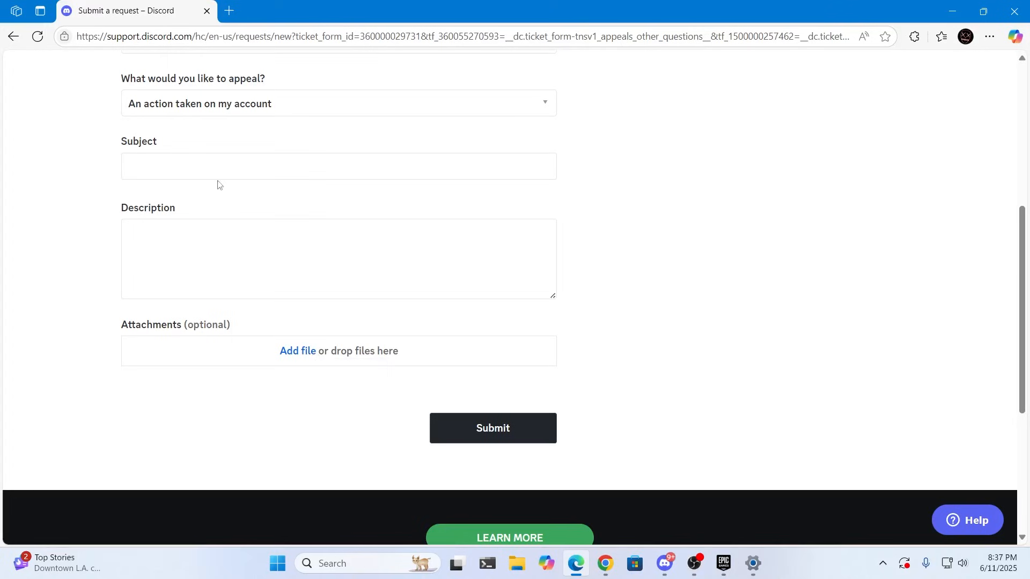
pyautogui.click(336, 259)
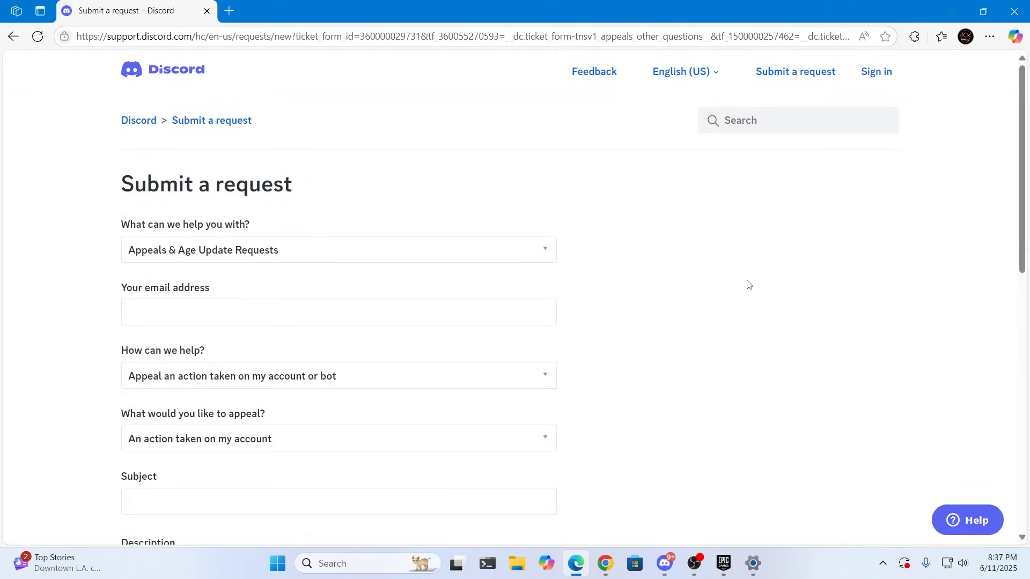
pyautogui.moveTo(835, 255)
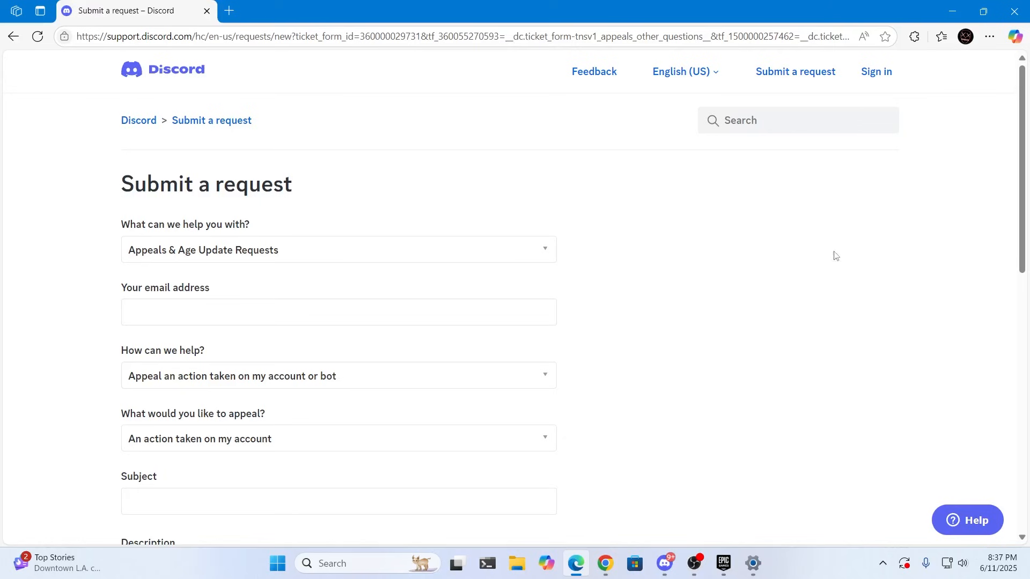